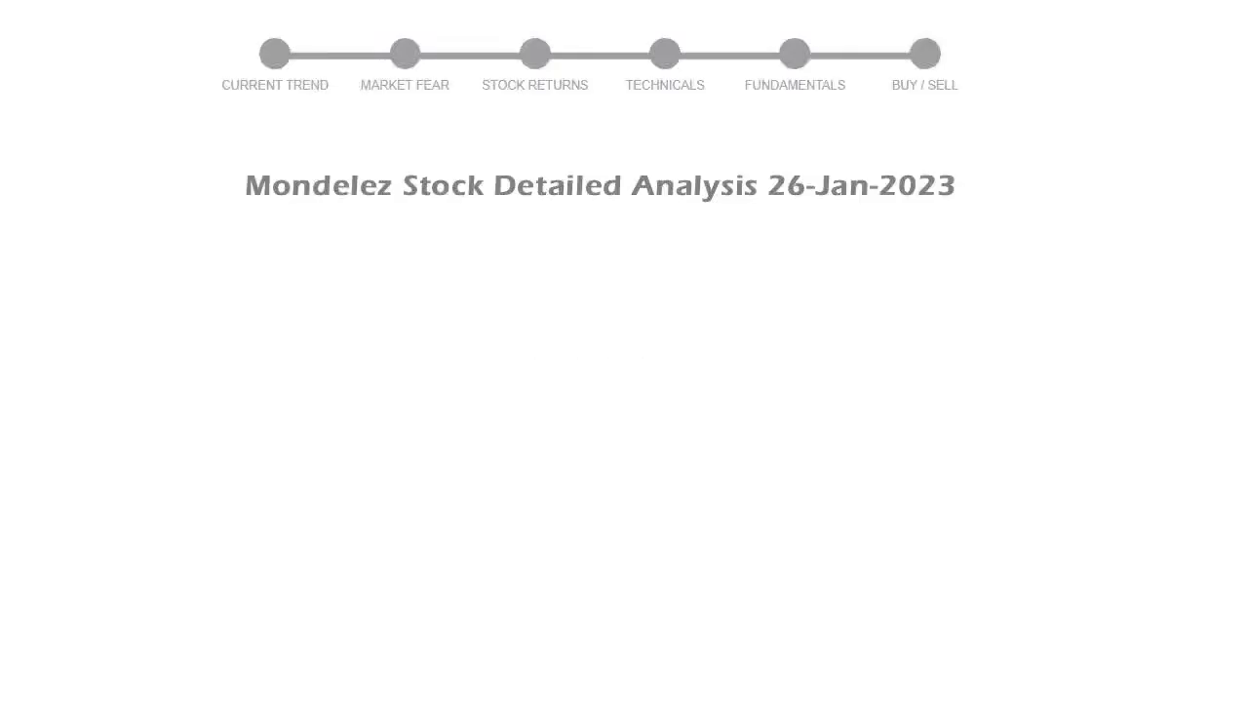
left_click(275, 54)
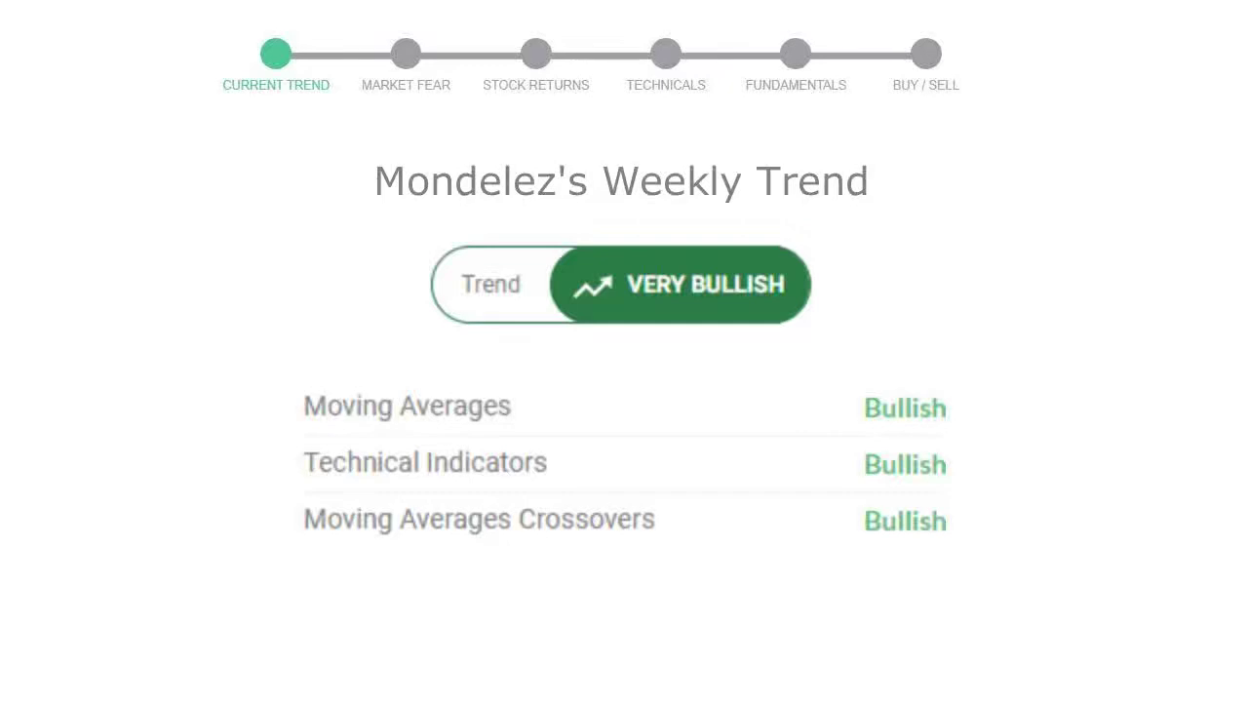
left_click(405, 53)
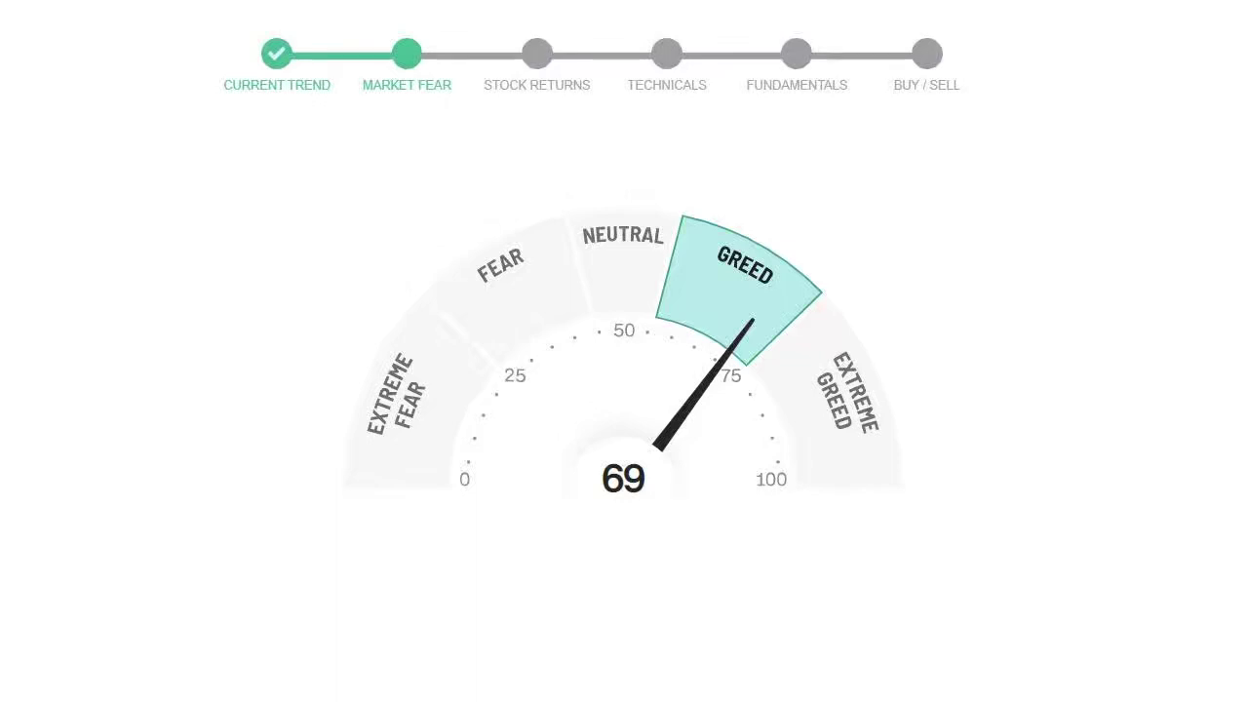
left_click(536, 54)
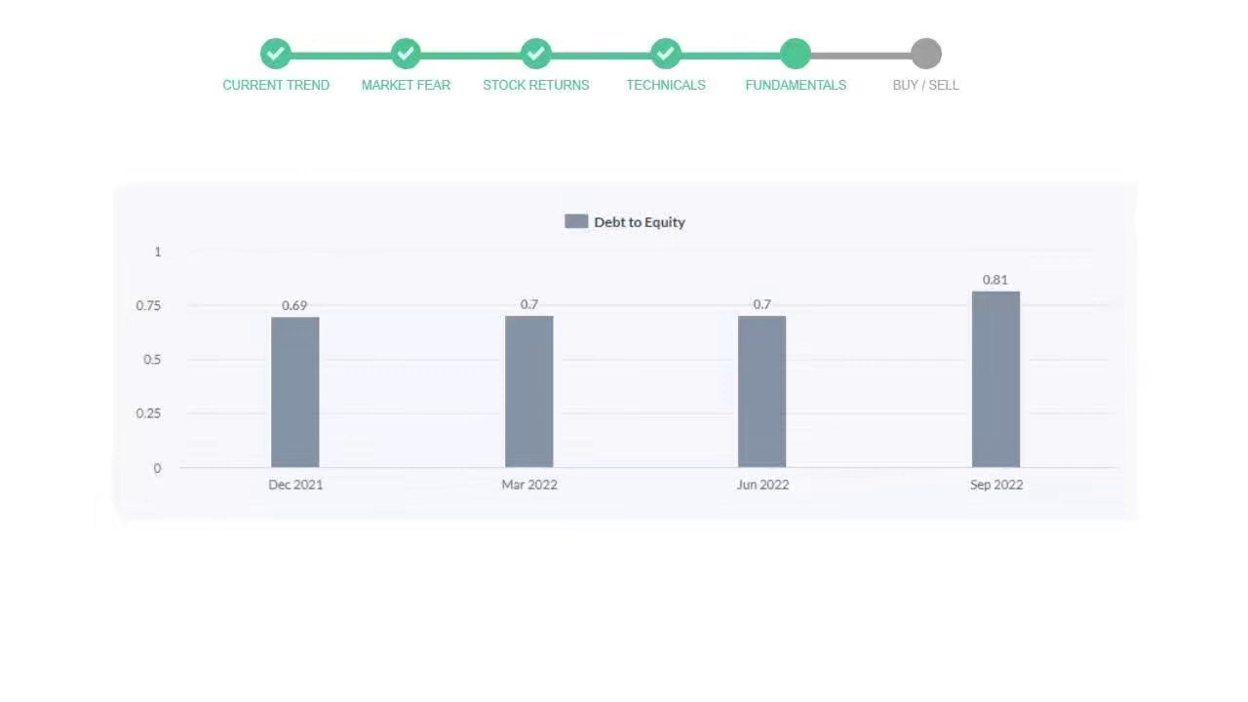
left_click(924, 54)
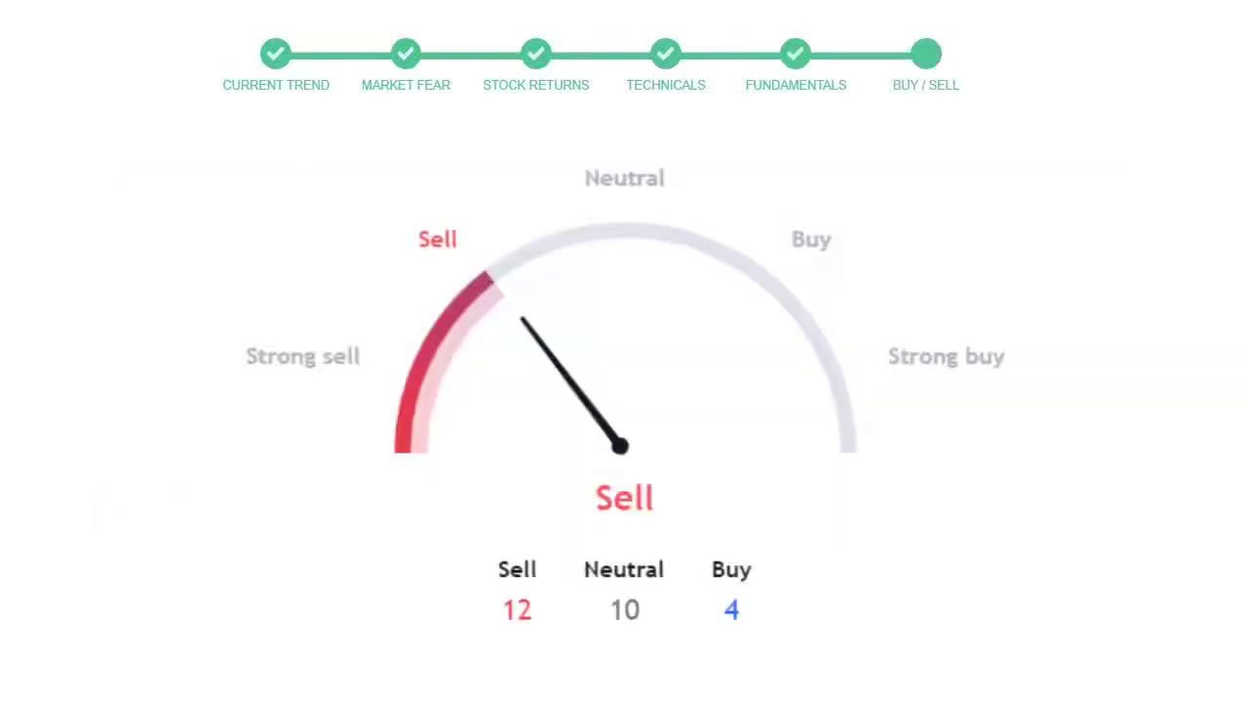